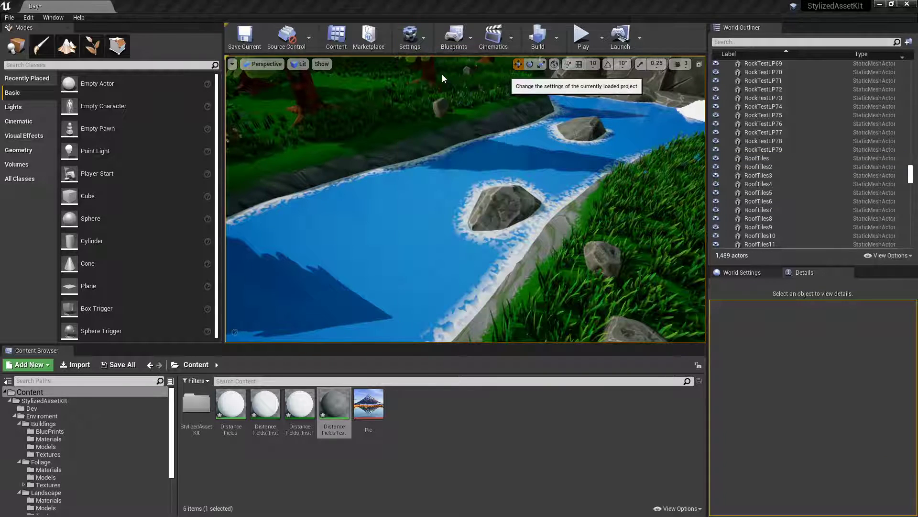
Search Project Settings for 'distance fields' and leave Generate/Compress Mesh Distance Fields enabled
click(409, 37)
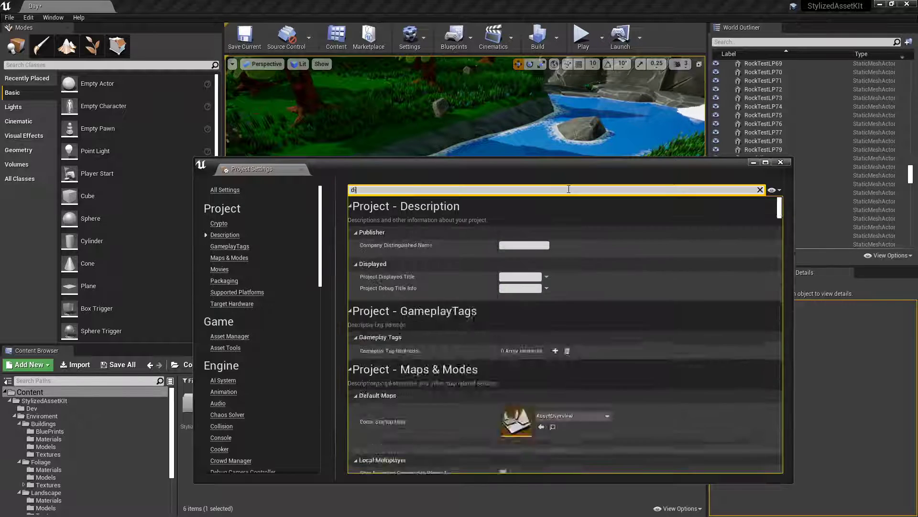
text(distance fields)
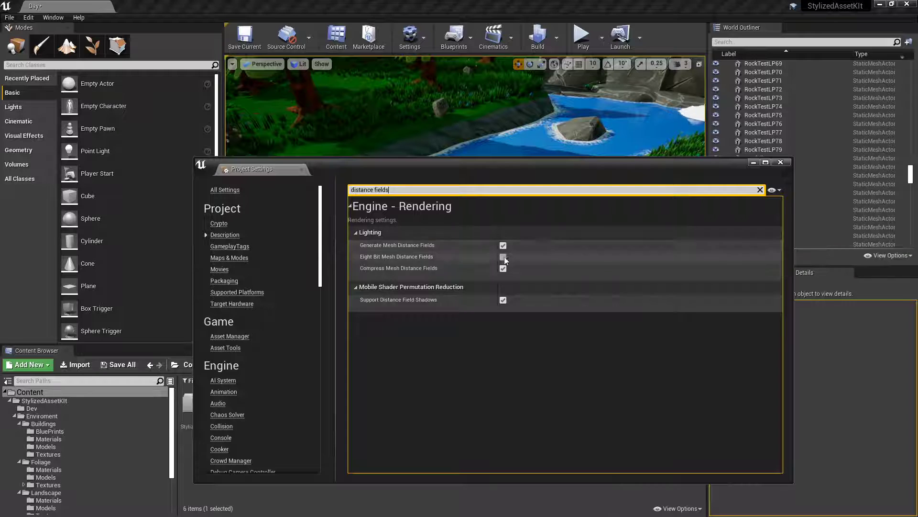
click(502, 256)
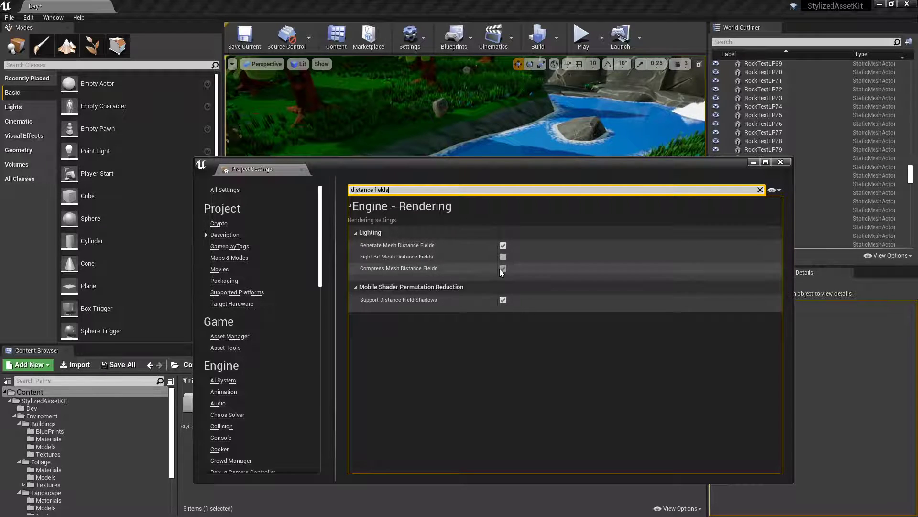
mouse_move(502, 273)
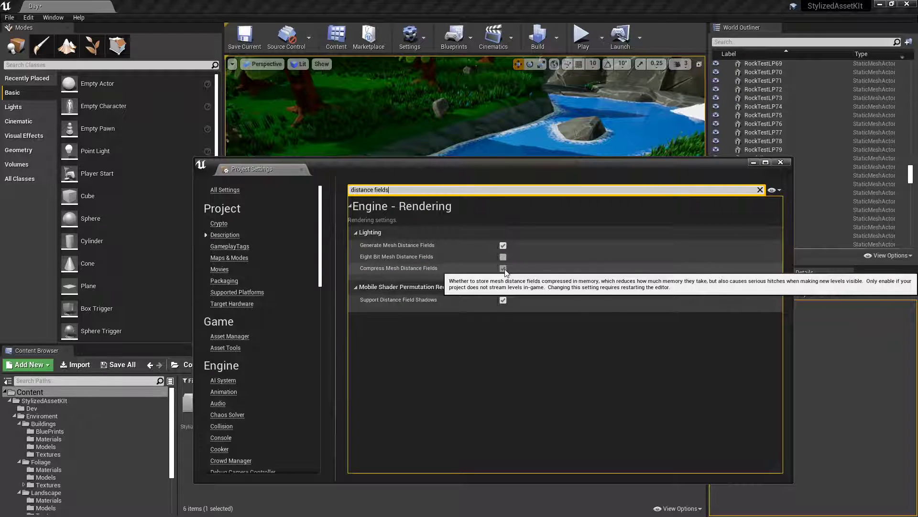
click(503, 268)
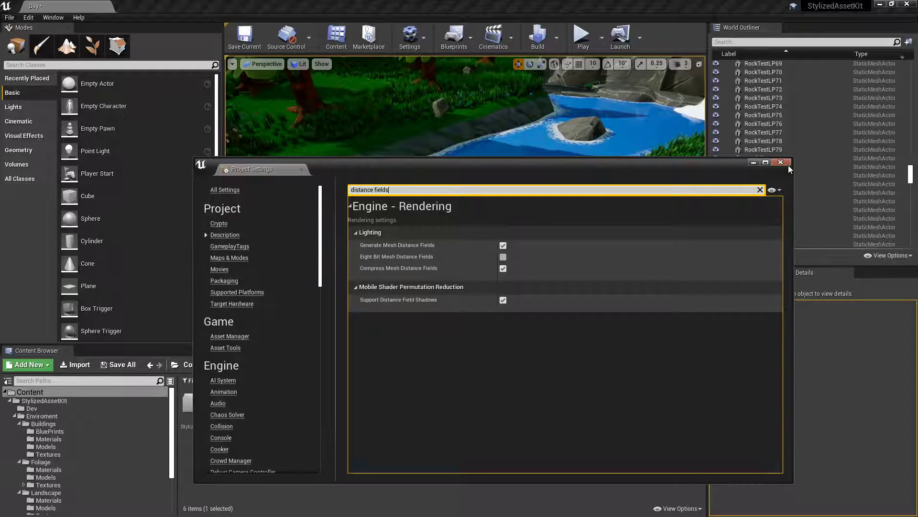
click(780, 163)
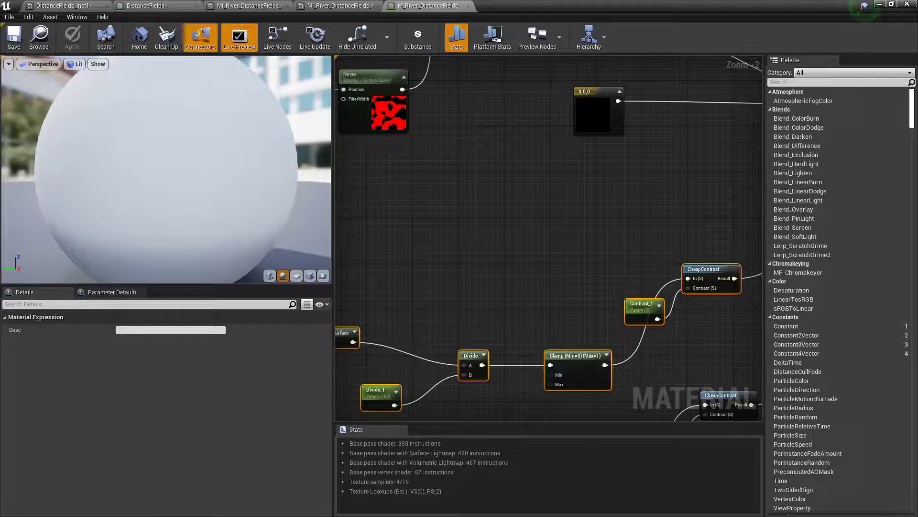
scroll(down, 3)
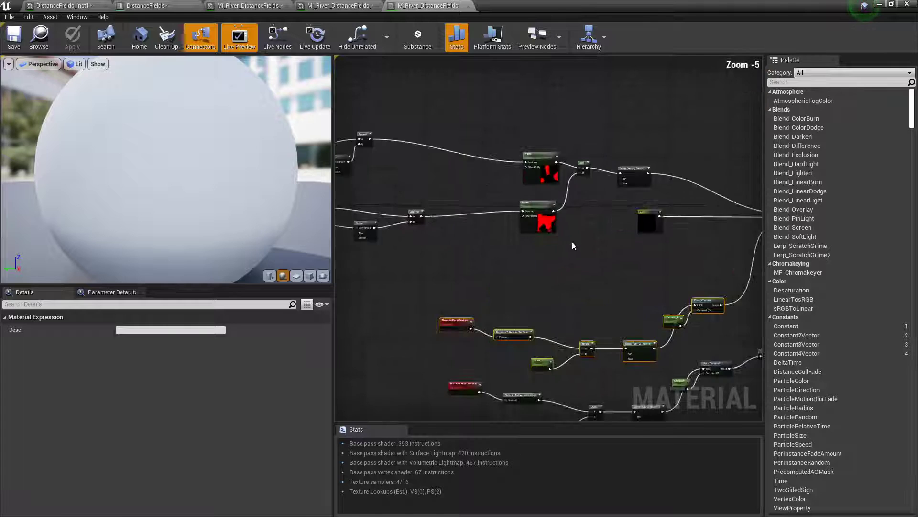
scroll(down, 3)
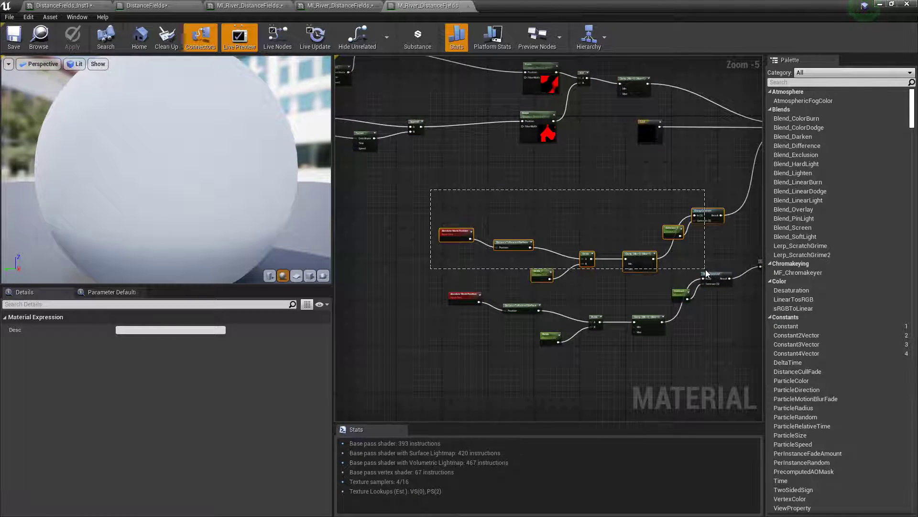
scroll(up, 3)
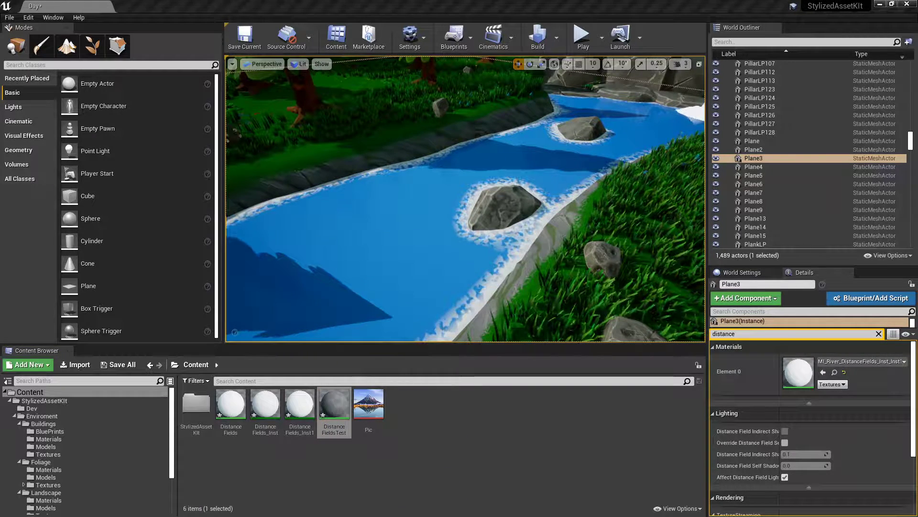
In the DistanceFieldsTest material graph, add a DistanceToNearestSurface node via the 'nearest' search
double_click(333, 403)
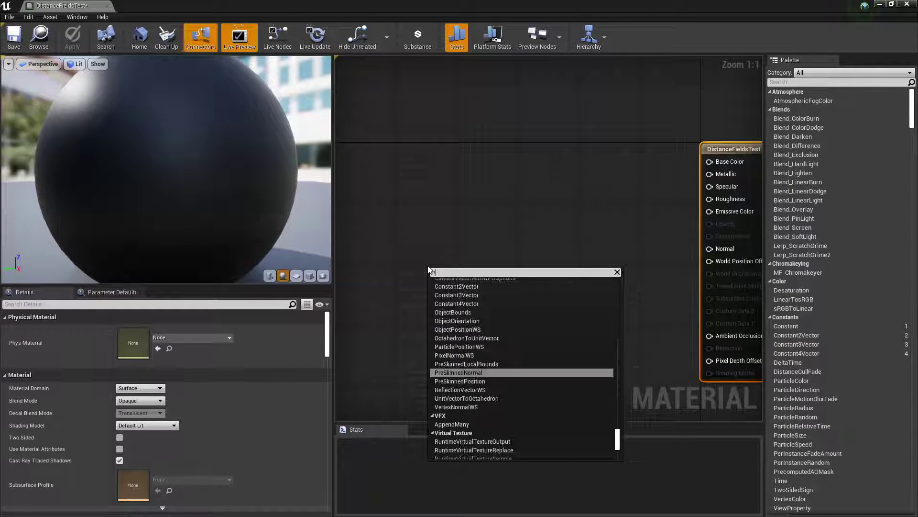
text(nearest)
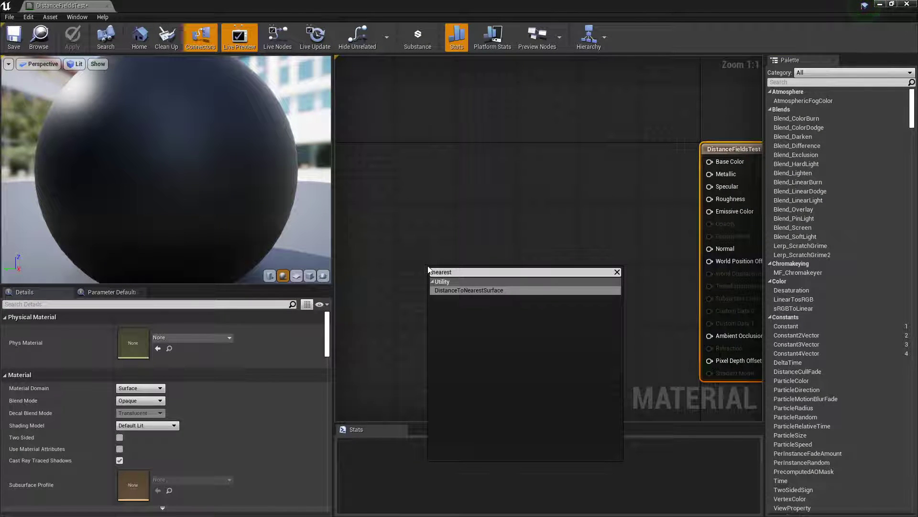
click(468, 290)
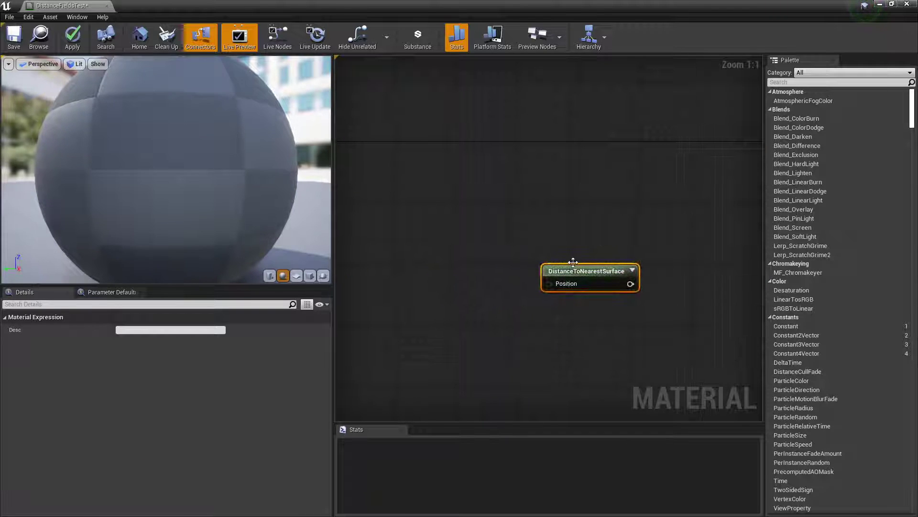
scroll(down, 3)
text(d)
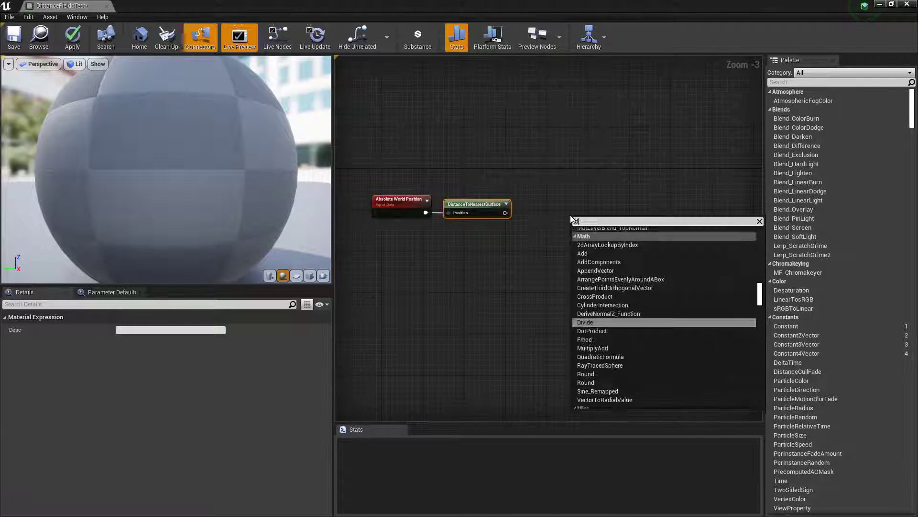
Add a Divide node after the distance result and feed its B input from a new scalar parameter Param
click(586, 322)
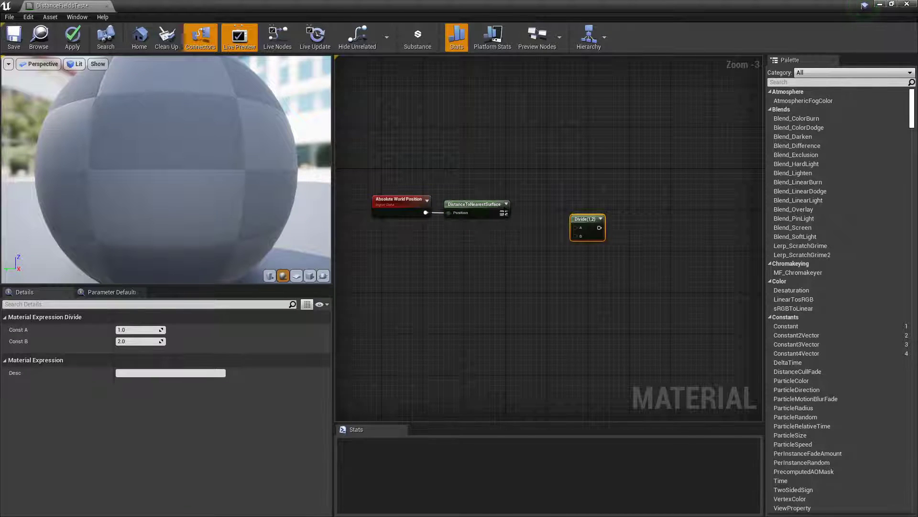
scroll(up, 3)
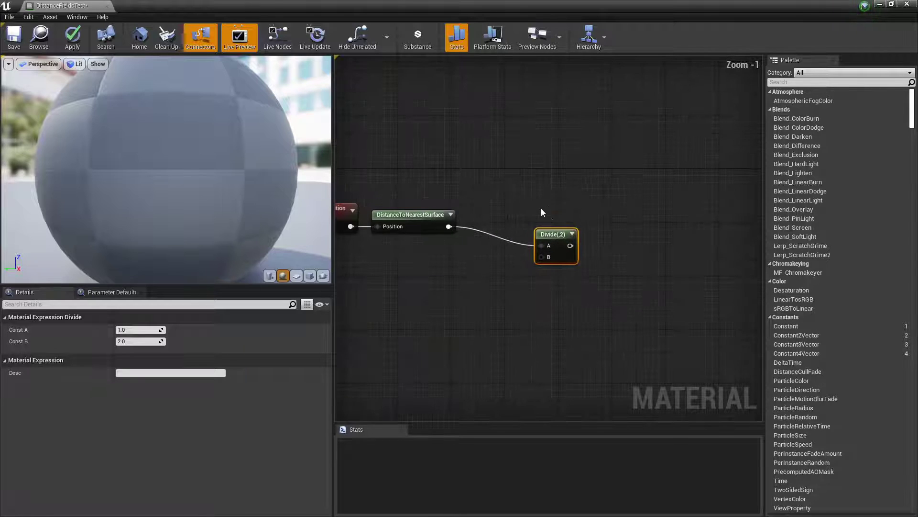
mouse_move(437, 323)
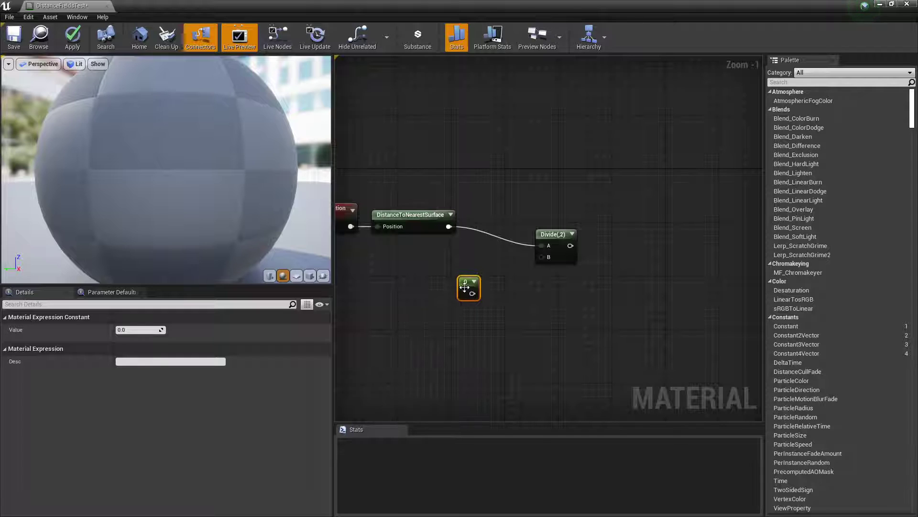
click(544, 186)
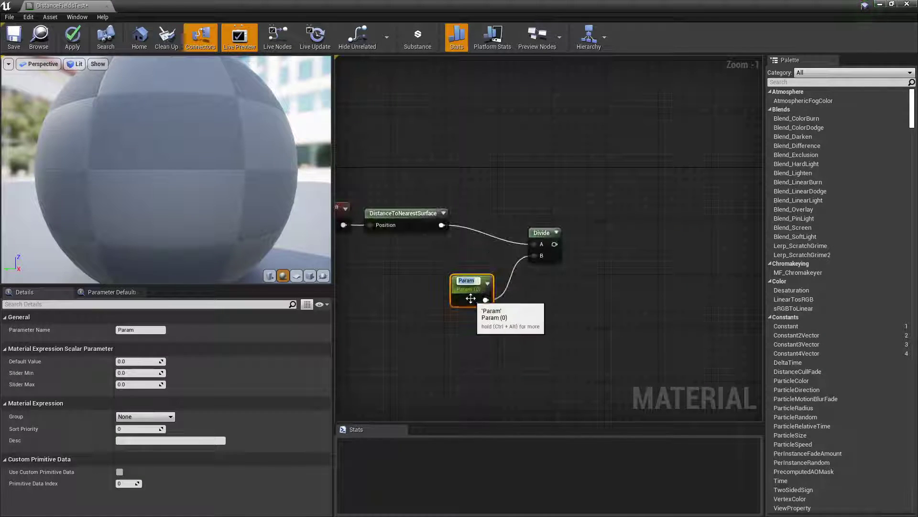
mouse_move(373, 310)
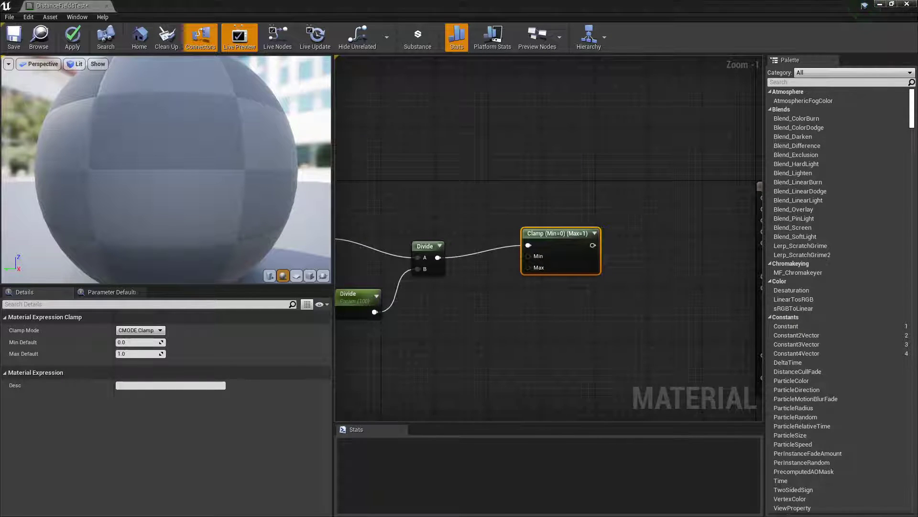
Add a CheapContrast function node after the Clamp via the 'cheap' search
text(chea)
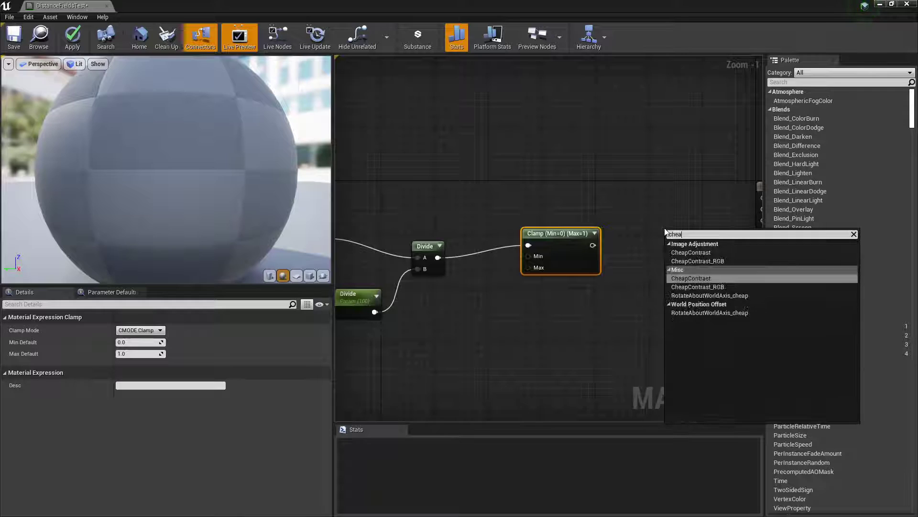
click(690, 278)
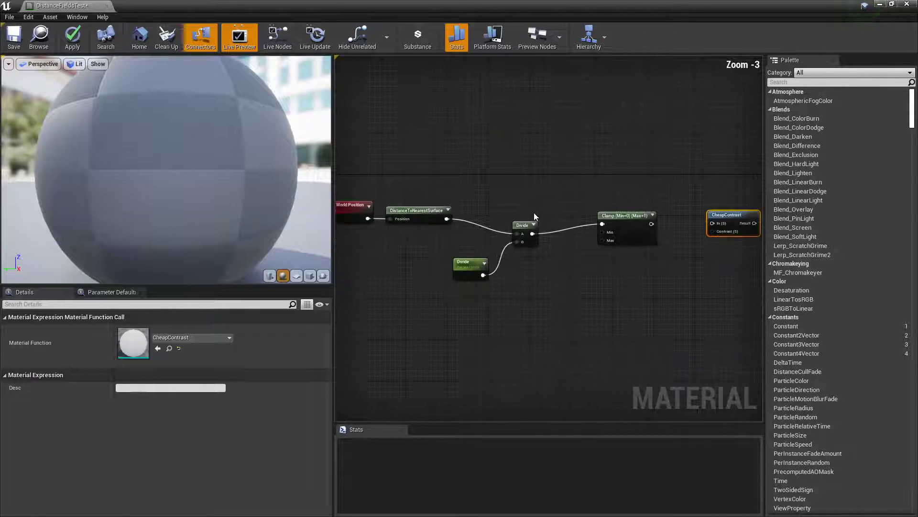
scroll(down, 3)
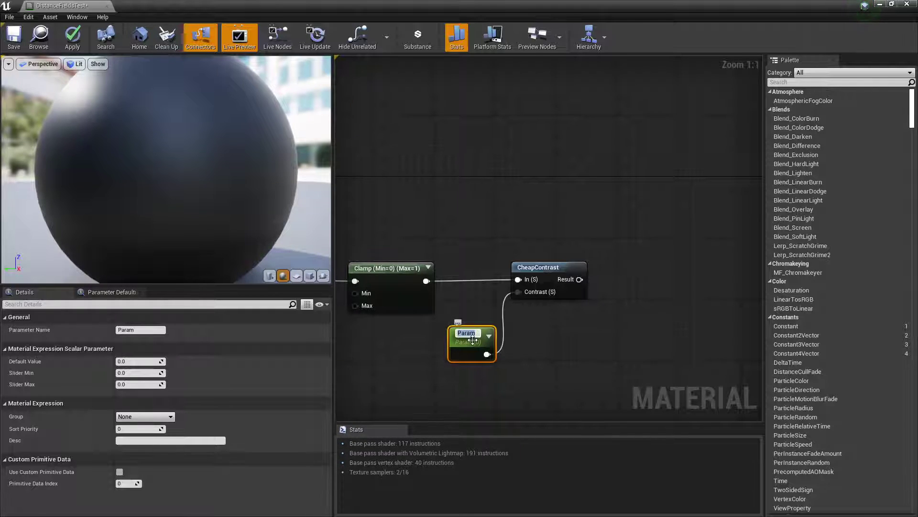
Drive CheapContrast's Contrast (S) input from a scalar parameter named Contrast
right_click(583, 359)
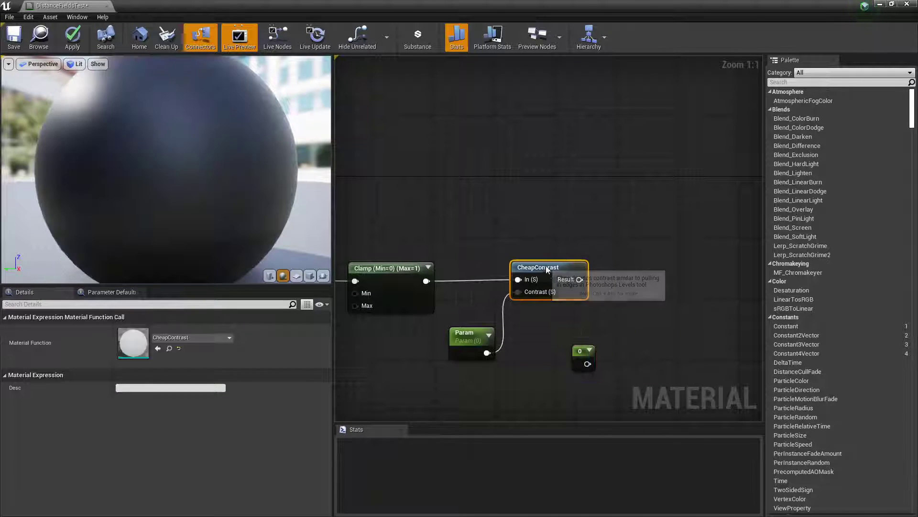
click(574, 342)
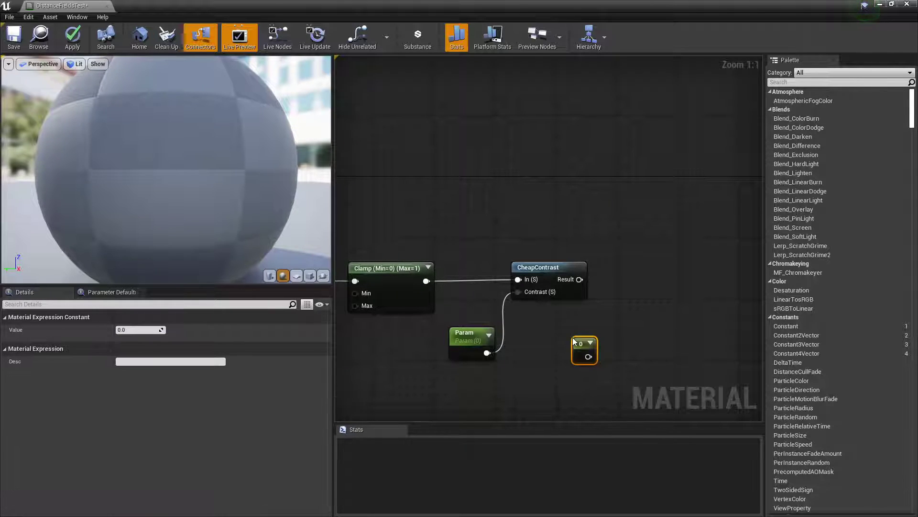
click(471, 336)
text(Contrast)
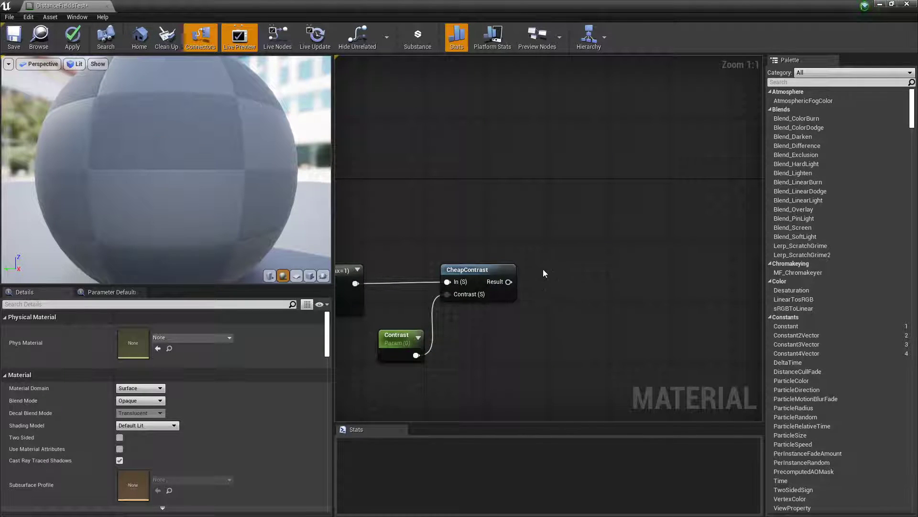
Set the Lerp colours to white and light blue (0.183, 0.384, 0.557) and apply the material
click(580, 271)
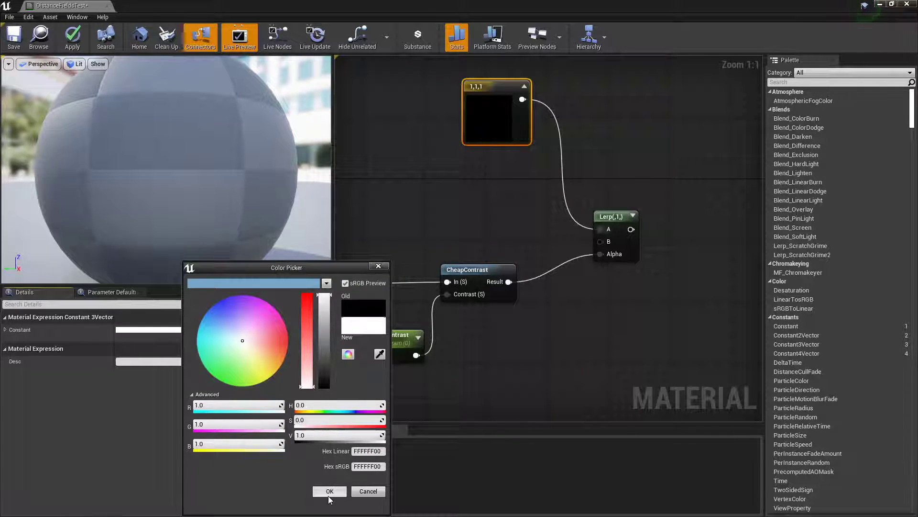
click(329, 490)
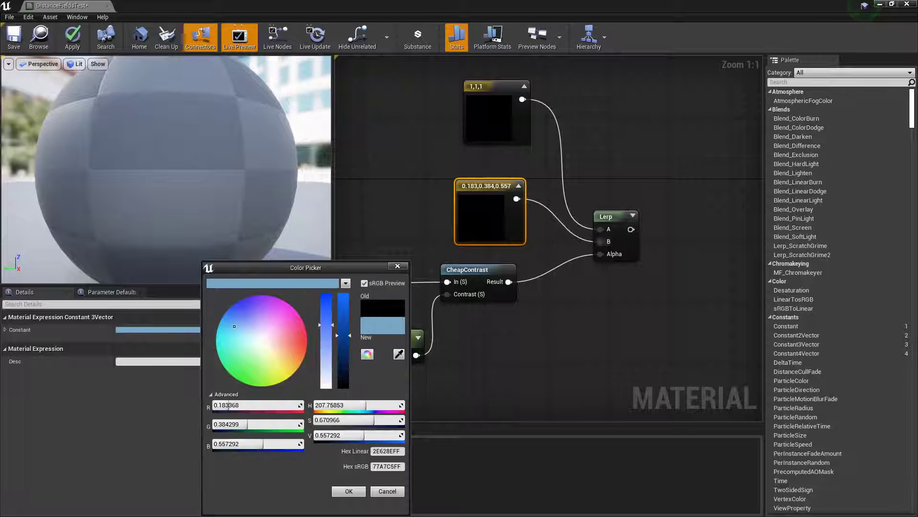
click(348, 491)
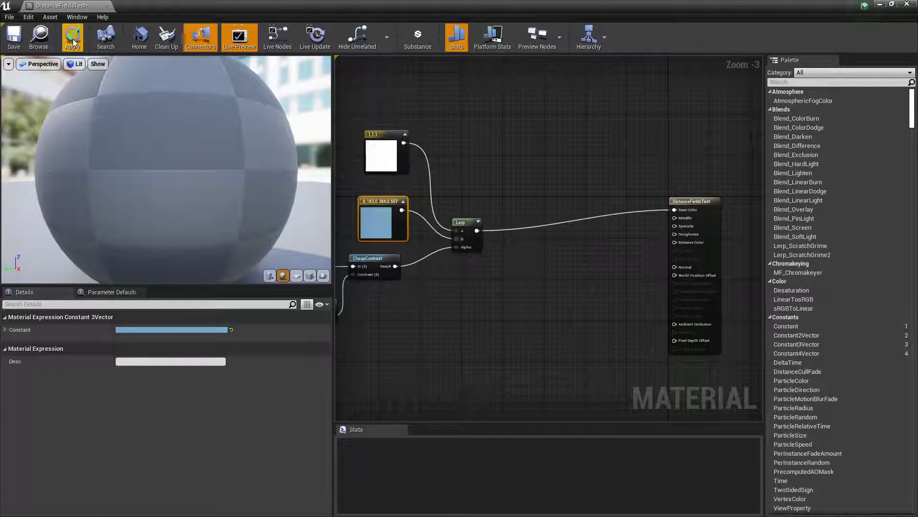
click(71, 36)
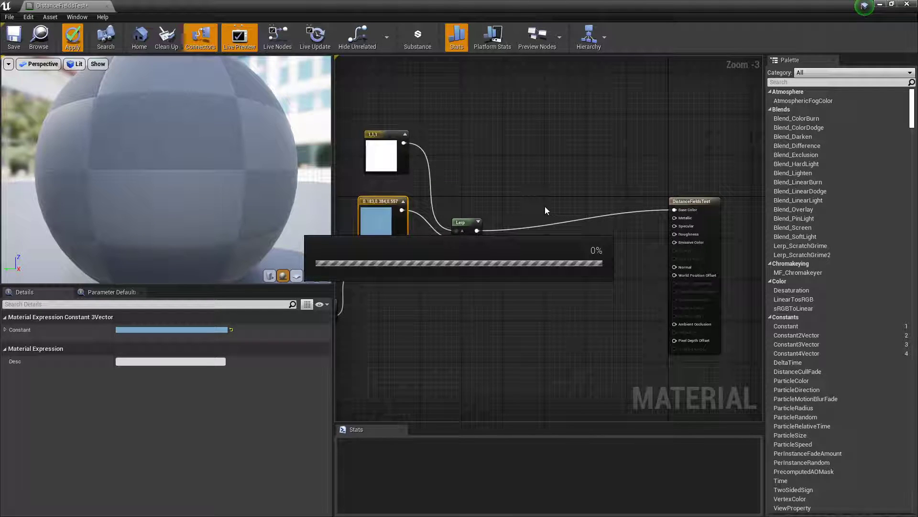
click(72, 36)
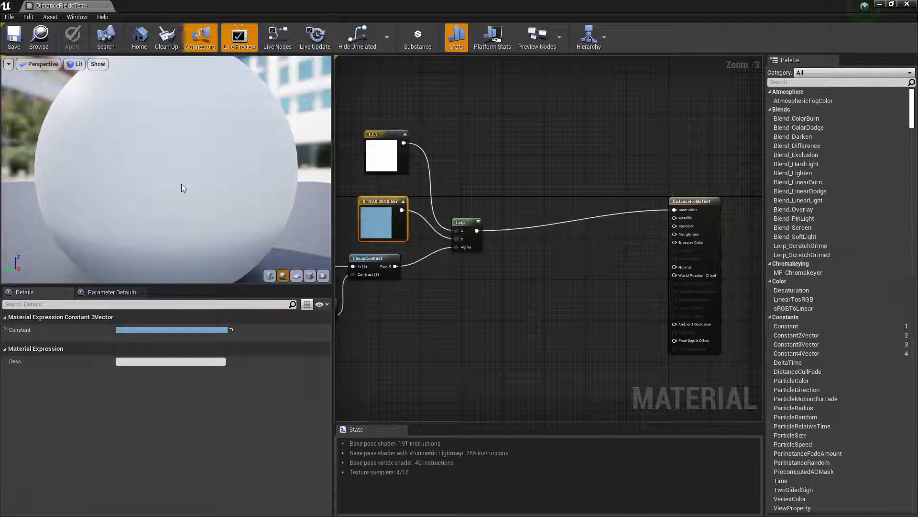
mouse_move(685, 238)
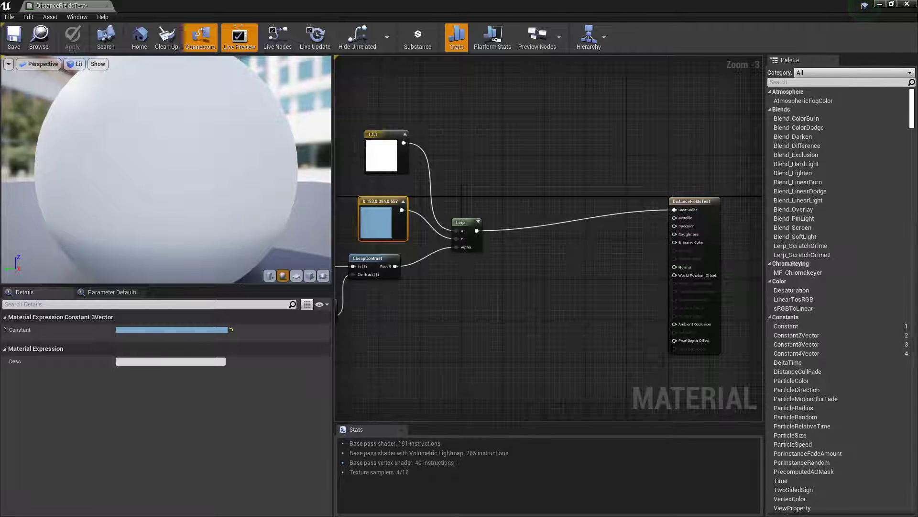
Duplicate the Clamp/CheapContrast chain lerping 0.9 to 0 into Roughness and make the white colour a parameter
scroll(down, 3)
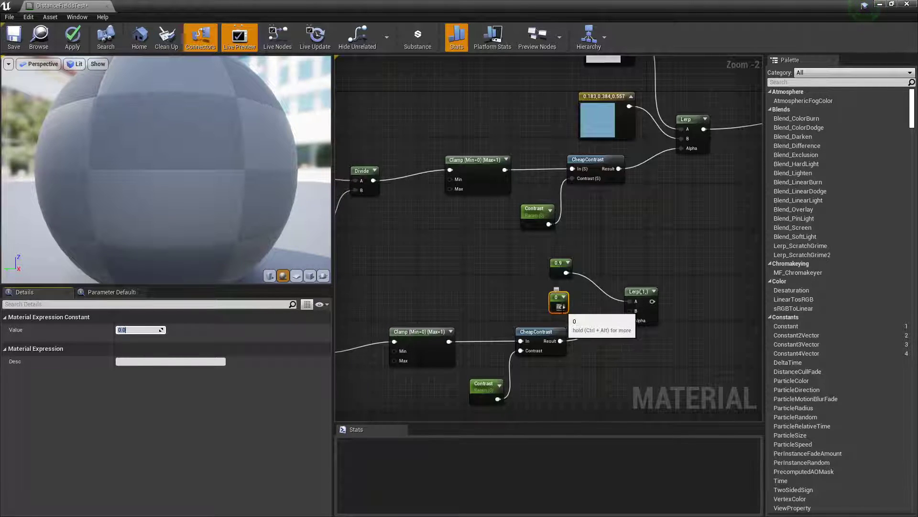
scroll(down, 3)
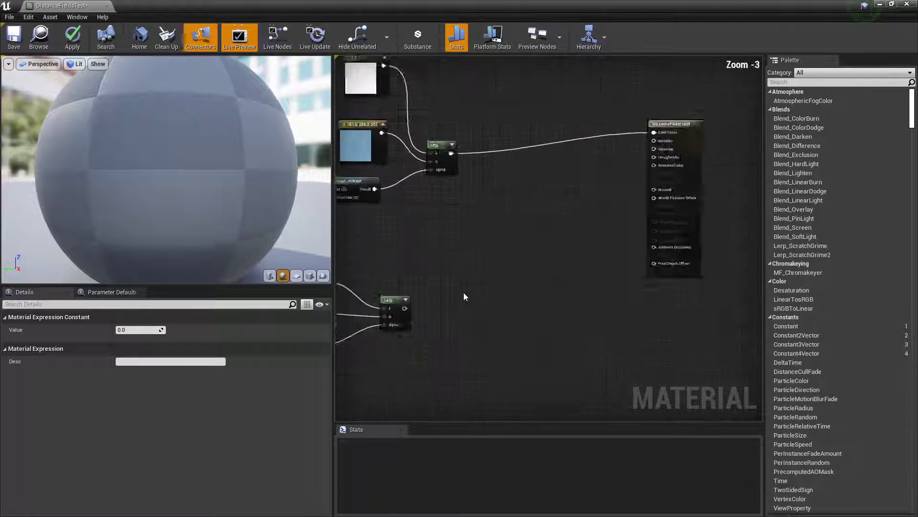
scroll(down, 3)
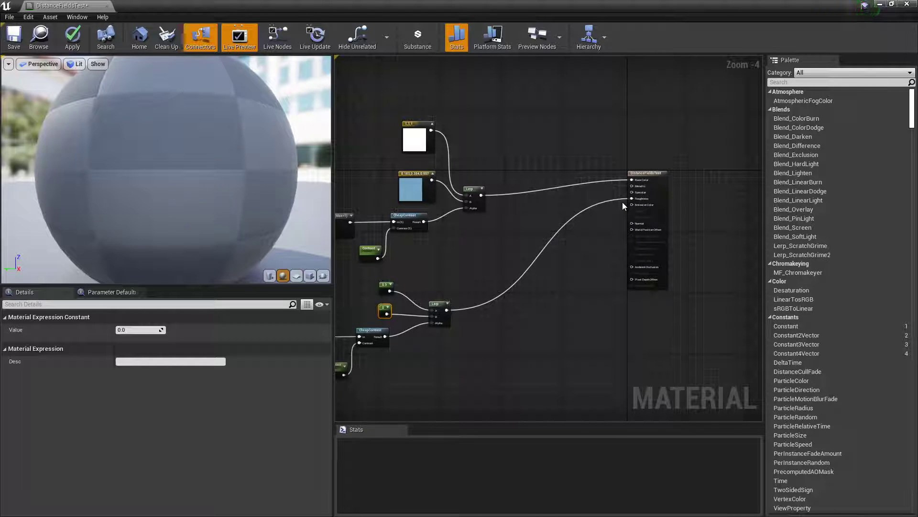
scroll(up, 3)
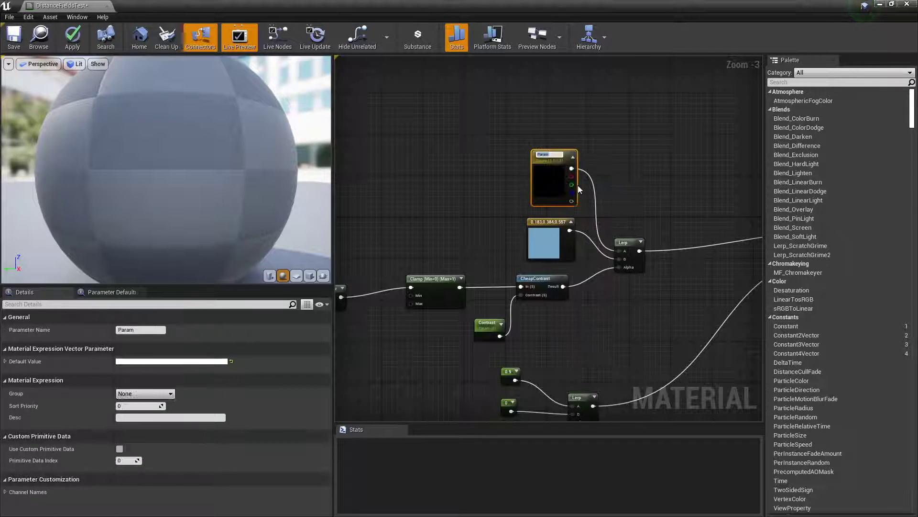
Convert the blue colour to a Water parameter, apply the material and view the foam around the river rocks
right_click(551, 240)
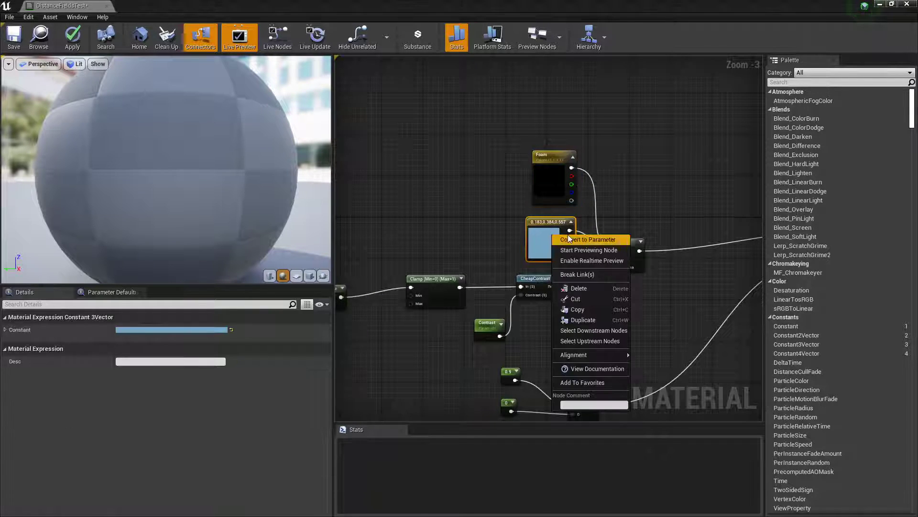
click(589, 239)
text(Water)
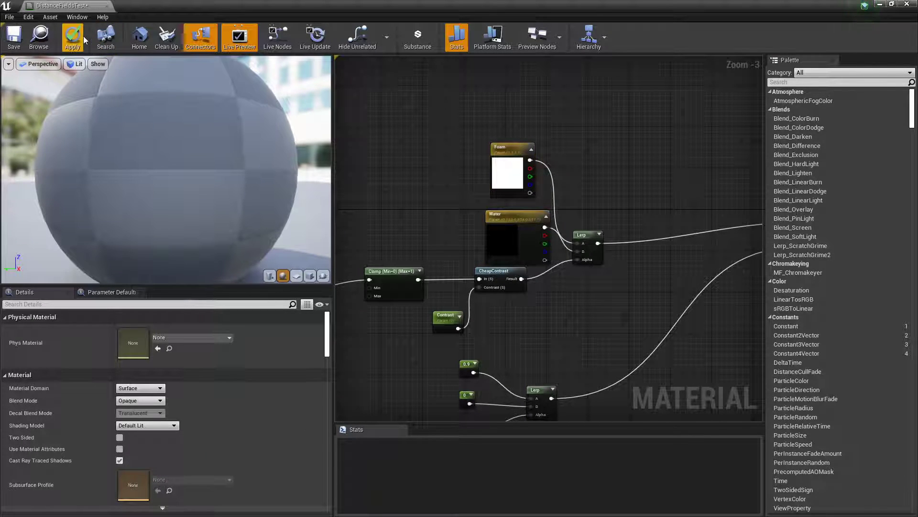
click(72, 36)
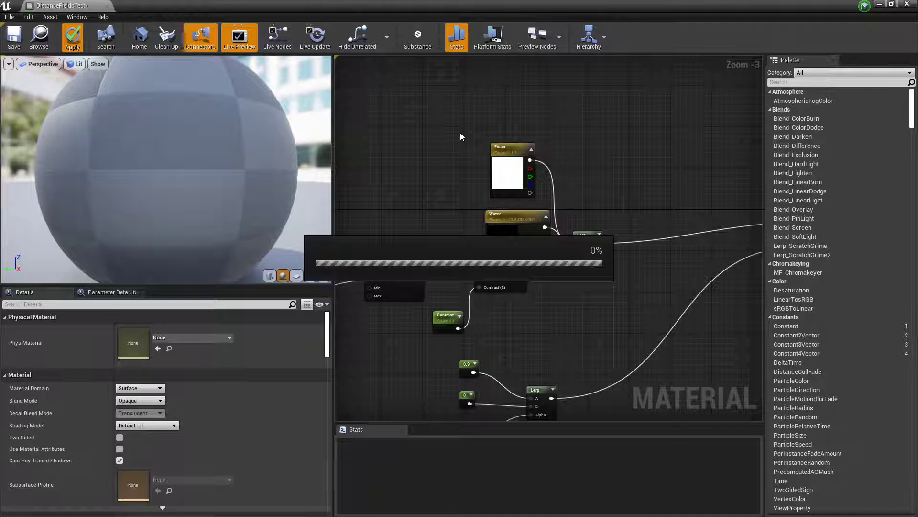
click(71, 37)
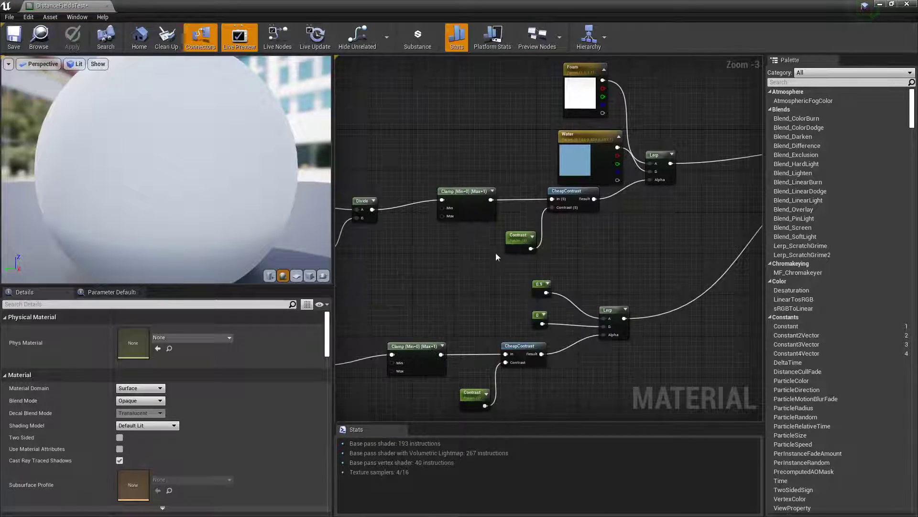
click(475, 392)
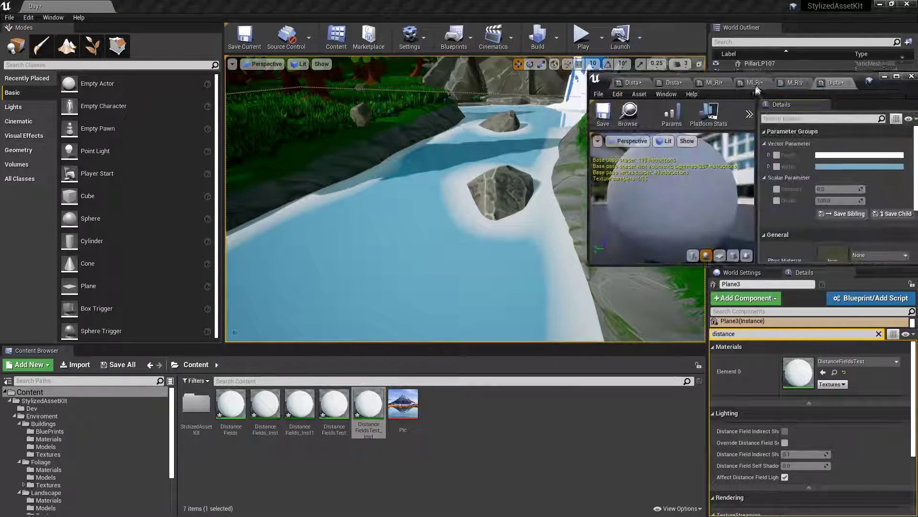
Enable Foam, Contrast 10.0 and Divide 55.5 overrides on the instance and start editing the Water colour
click(859, 154)
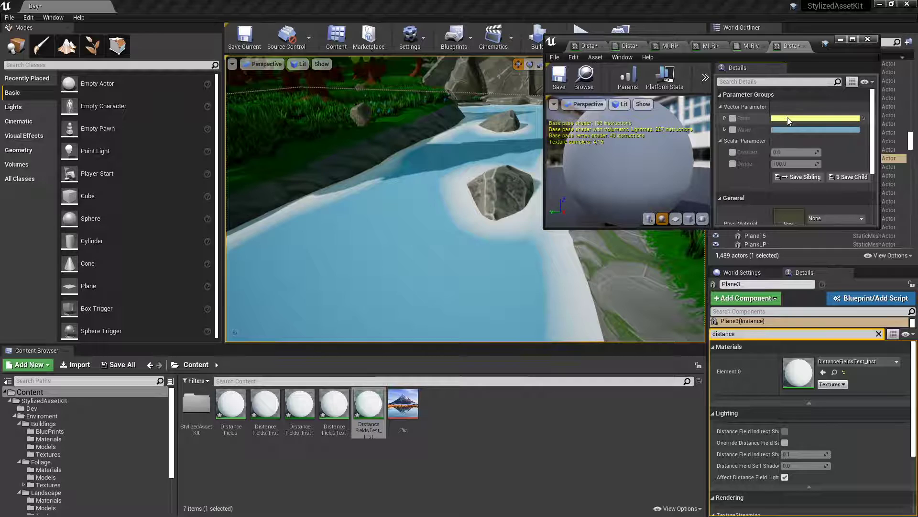
click(816, 118)
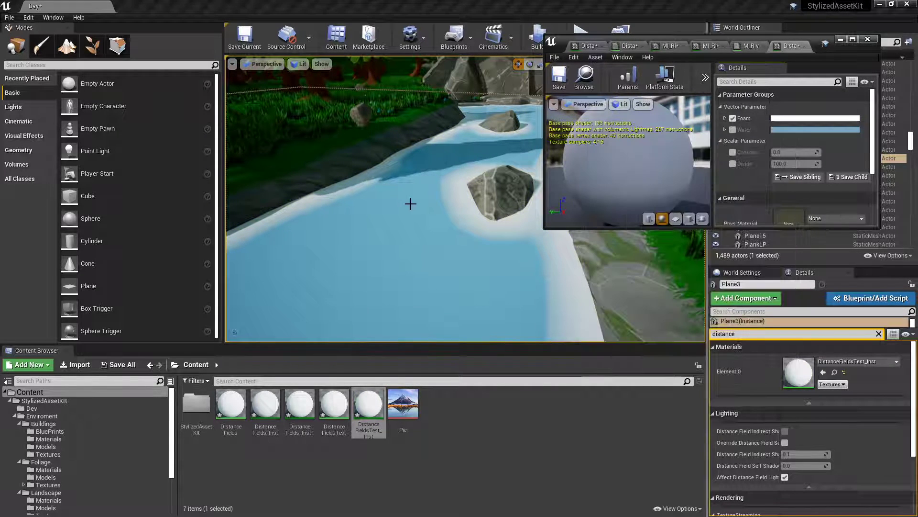
click(733, 152)
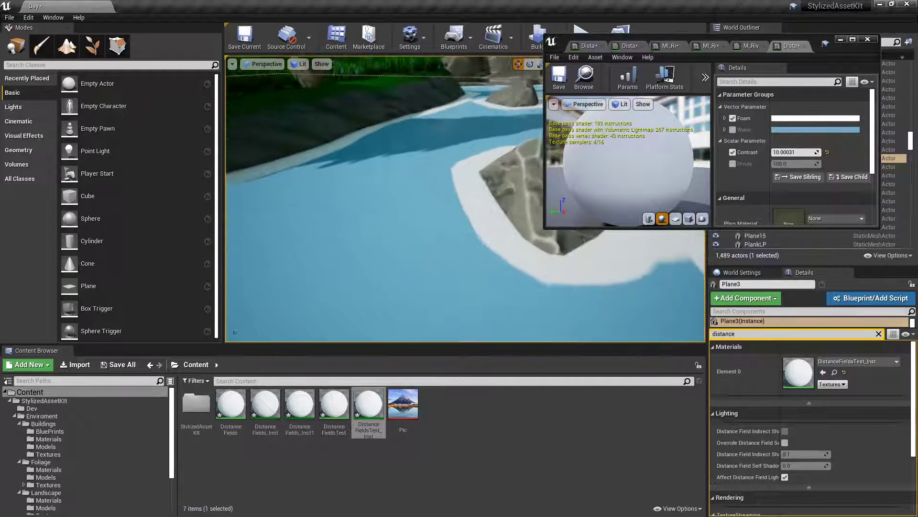
click(734, 164)
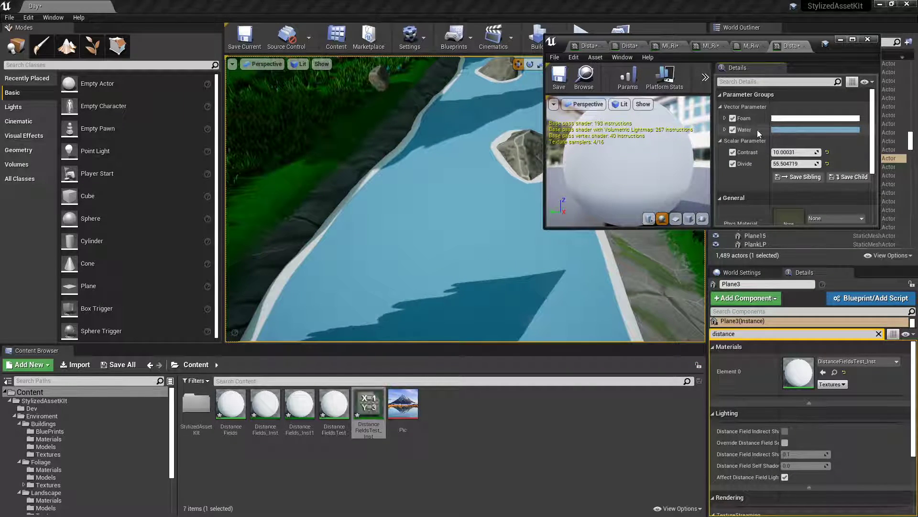
click(815, 129)
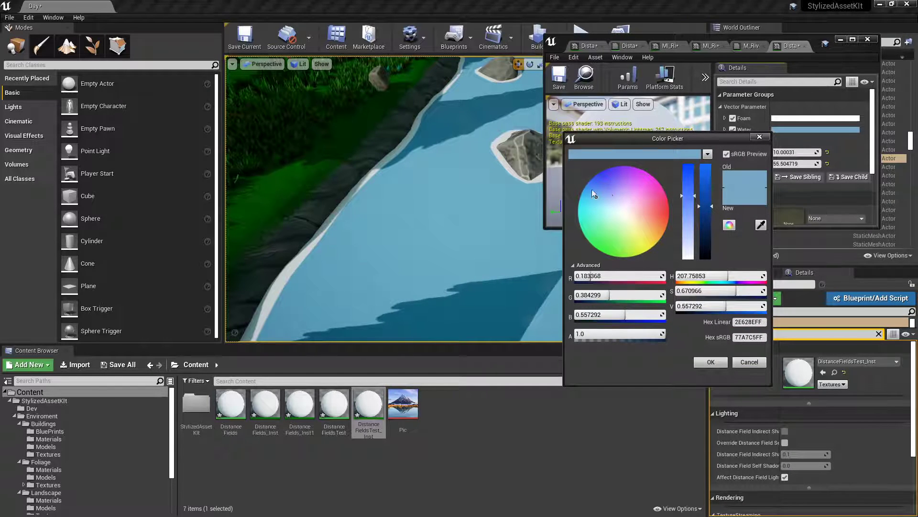
Pick a deeper, more saturated blue for the Water override
click(593, 192)
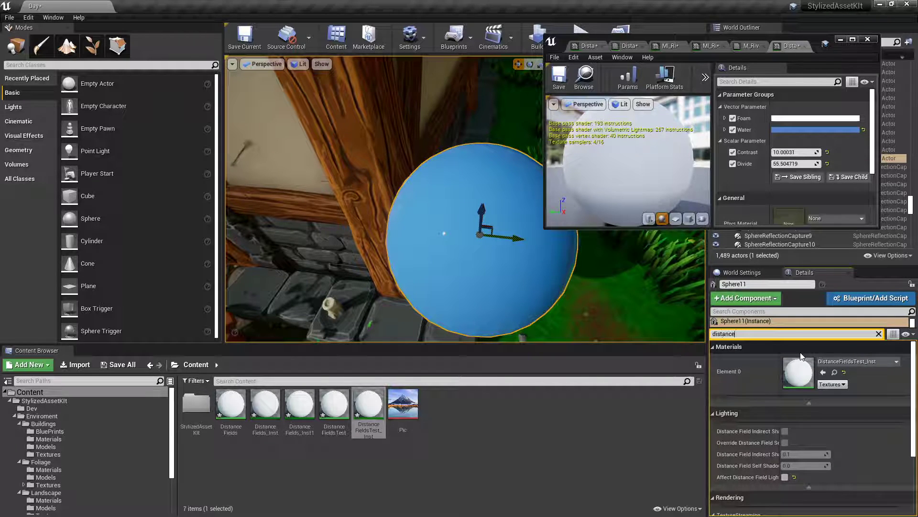
mouse_move(786, 477)
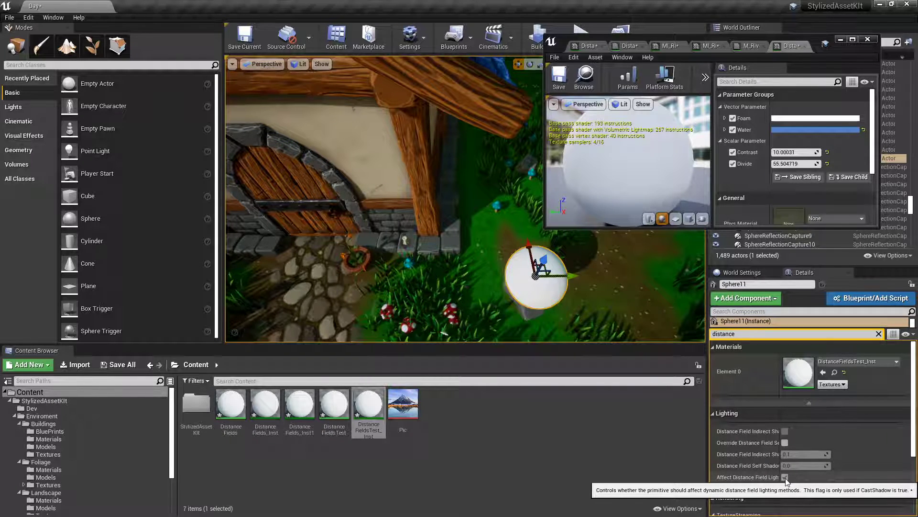
Tick Affect Distance Field Lighting on Sphere11 using the DistanceFieldsTest_Inst material
click(812, 477)
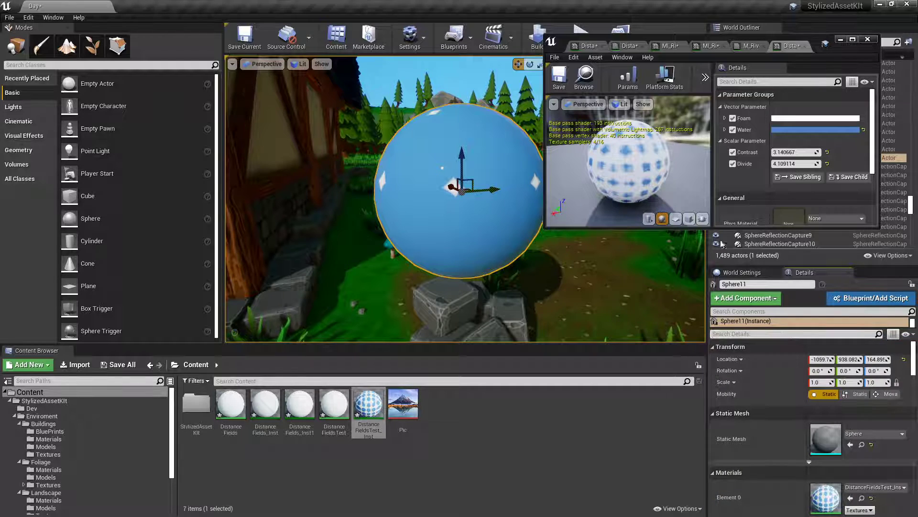
Search Details for 'distance field', then reselect the half-buried sphere to check its foam edge
text(distnace)
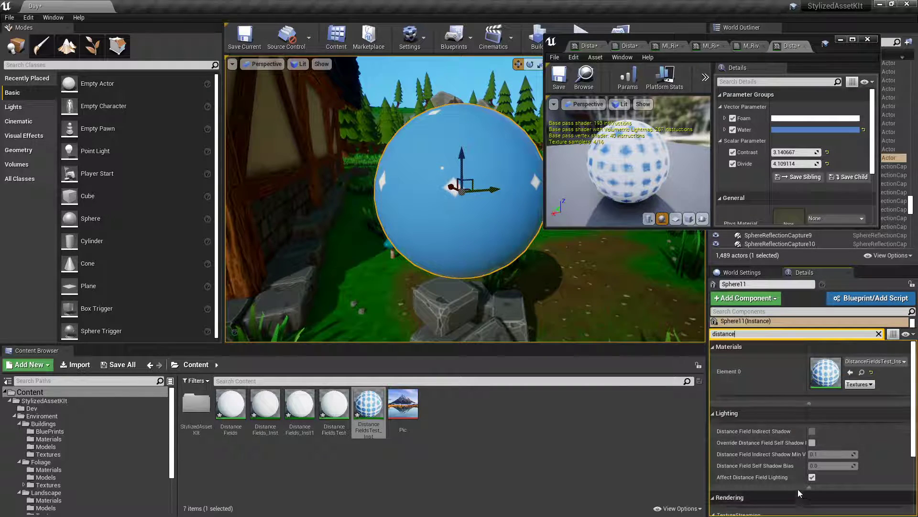
text(field)
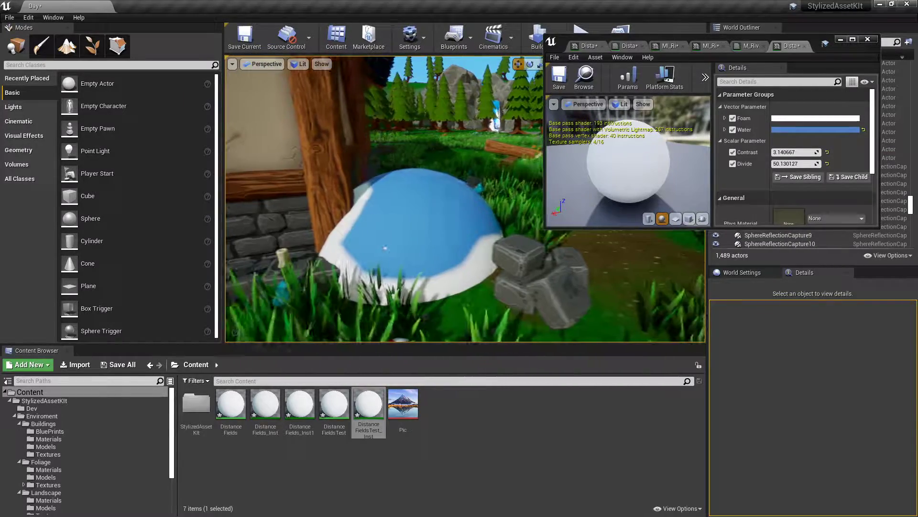
click(410, 234)
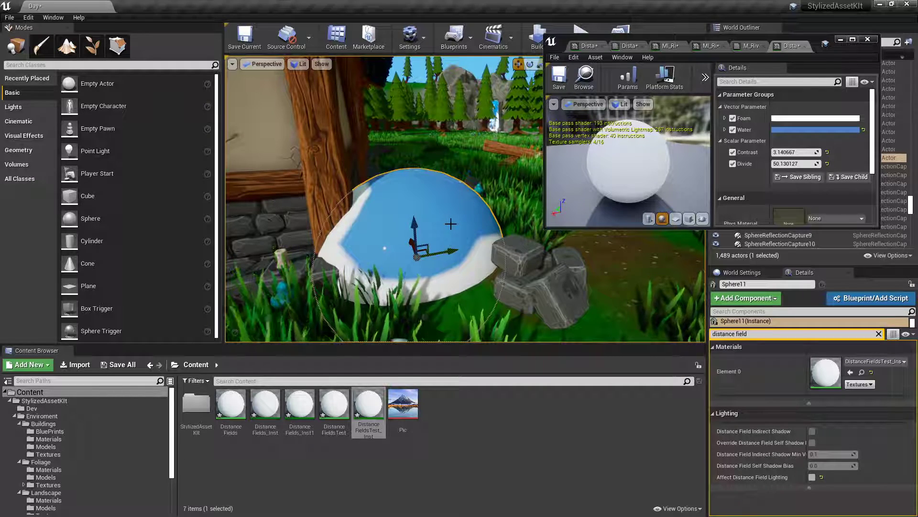